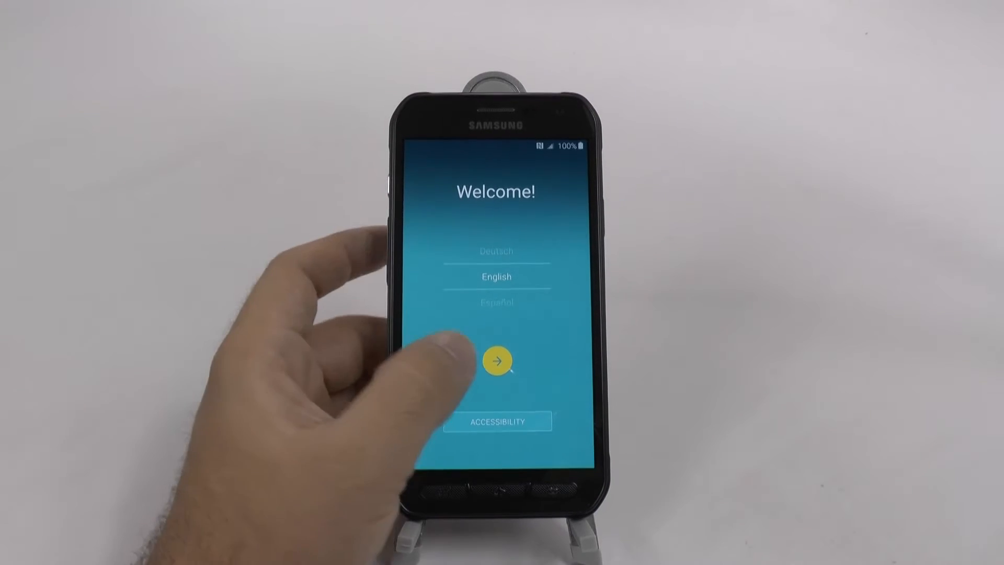
Step: Confirm English as the language and continue from the Welcome screen
{"action": "left_click", "coordinate": [496, 360]}
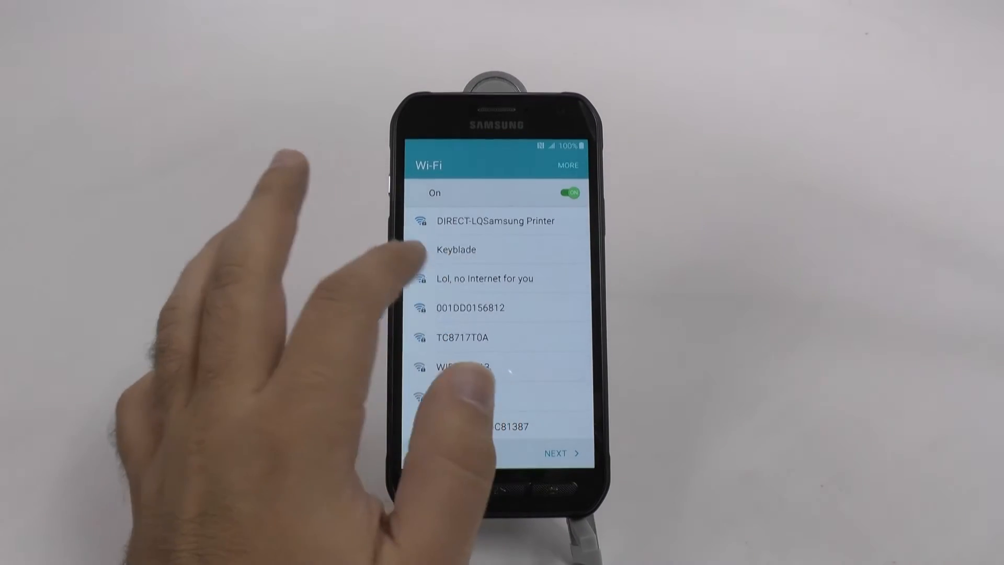
Step: Connect to the Keyblade Wi-Fi network, continue, and agree to the Terms and conditions
{"action": "left_click", "coordinate": [456, 249]}
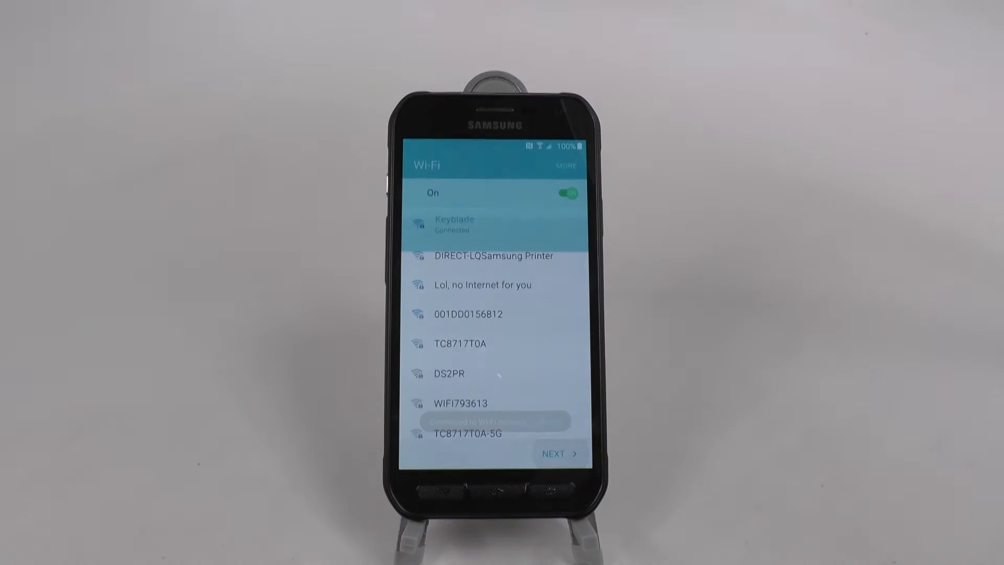
{"action": "left_click", "coordinate": [558, 453]}
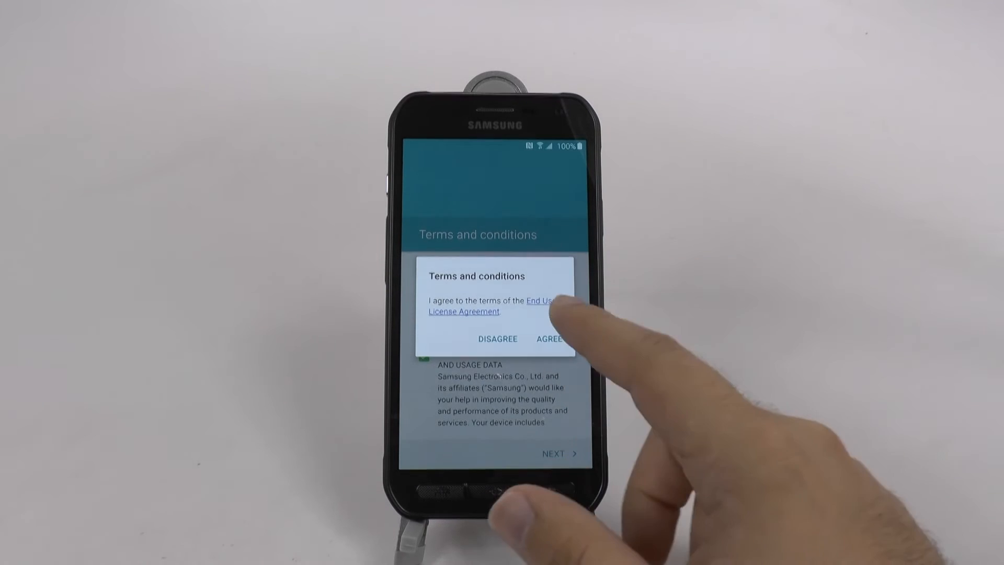
{"action": "left_click", "coordinate": [552, 338]}
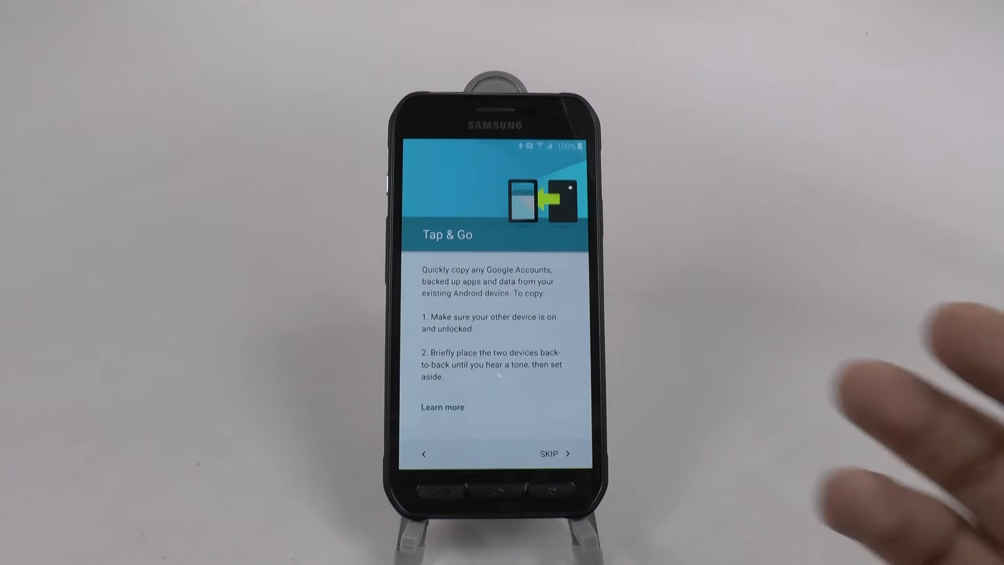
{"action": "mouse_move", "coordinate": [896, 383]}
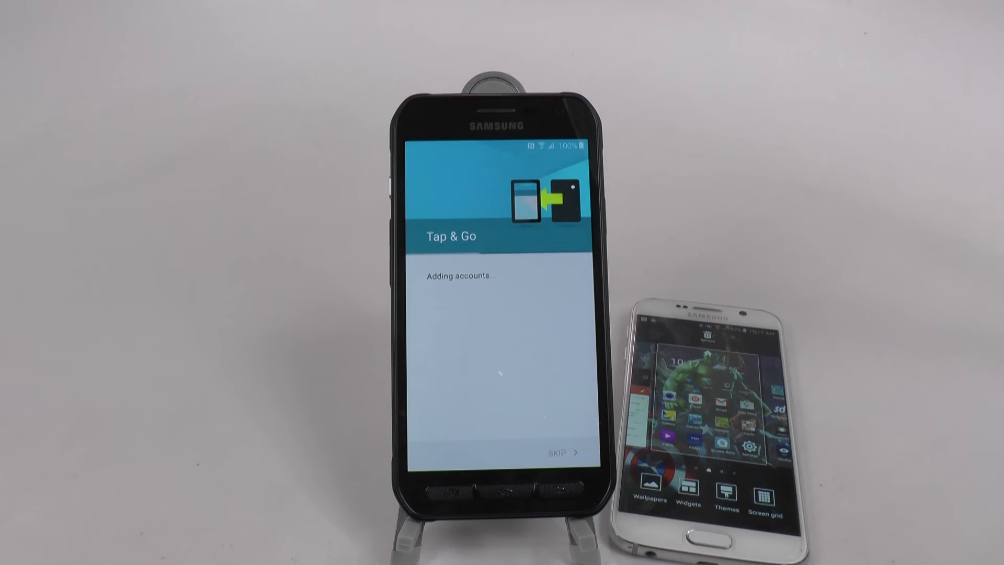
Step: Continue past Tap & Go once the Google accounts finish copying from the old phone
{"action": "left_click", "coordinate": [557, 452]}
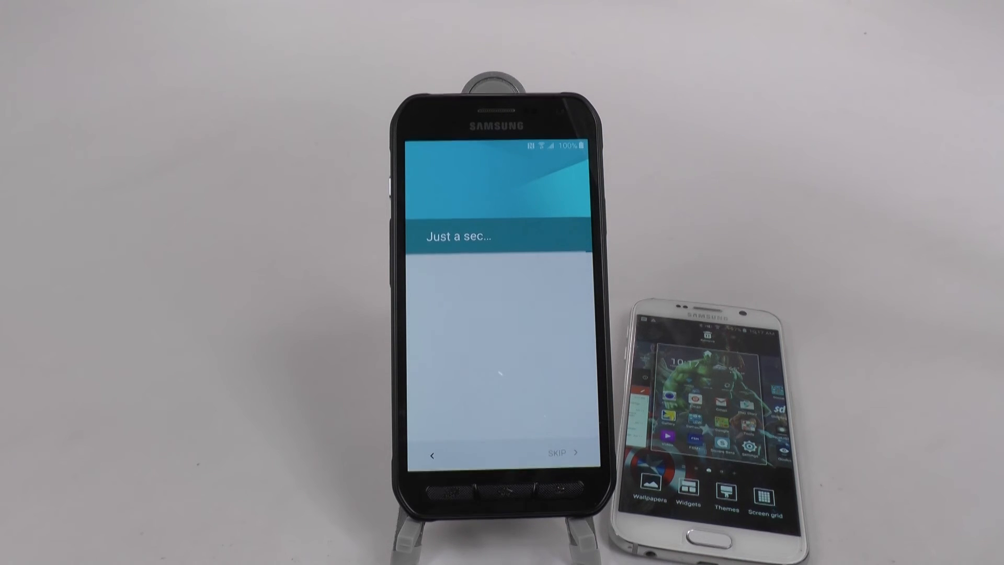
{"action": "left_click", "coordinate": [730, 375]}
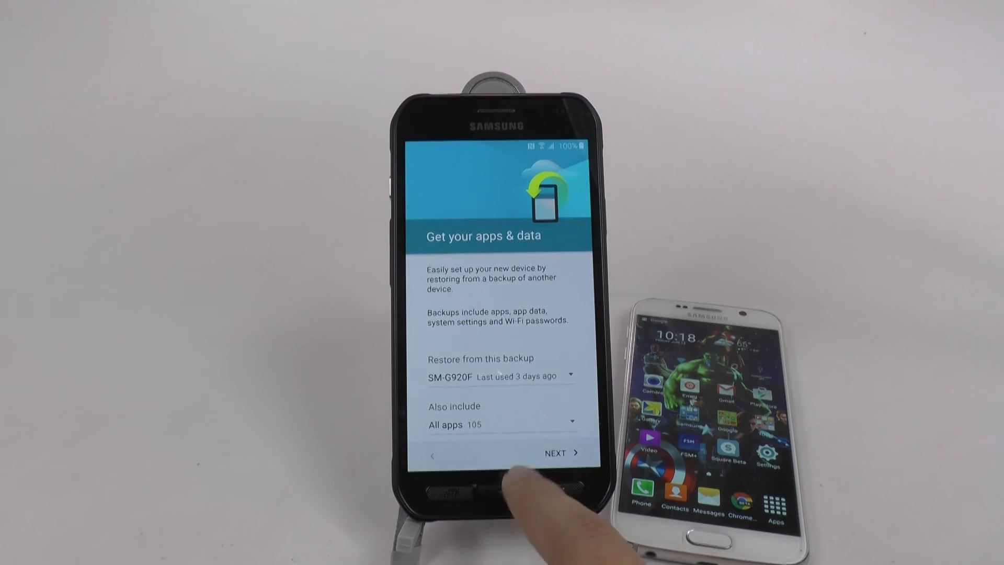
Step: Restore all 105 apps from the SM-G920F backup and accept the Google services options
{"action": "left_click", "coordinate": [559, 453]}
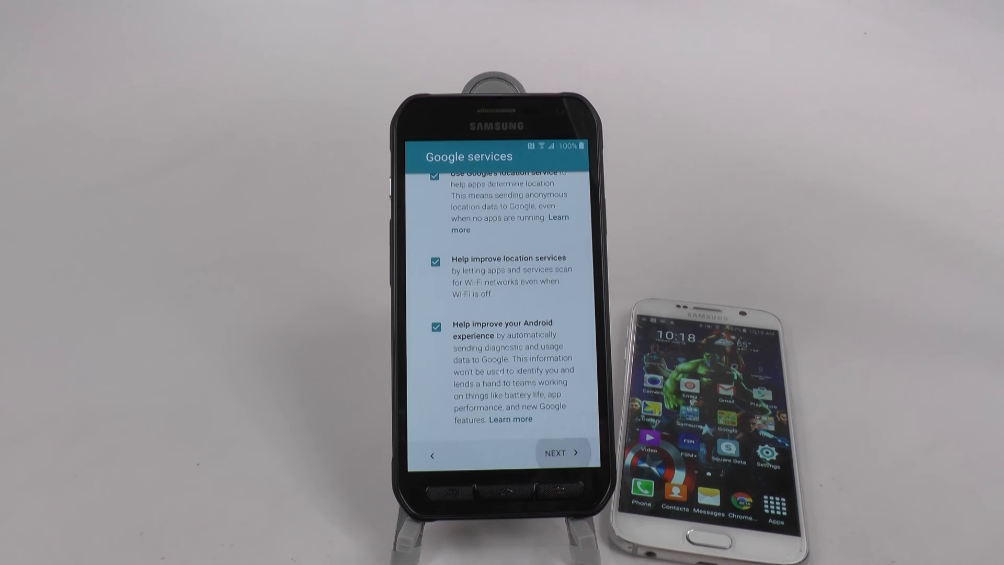
{"action": "left_click", "coordinate": [555, 453]}
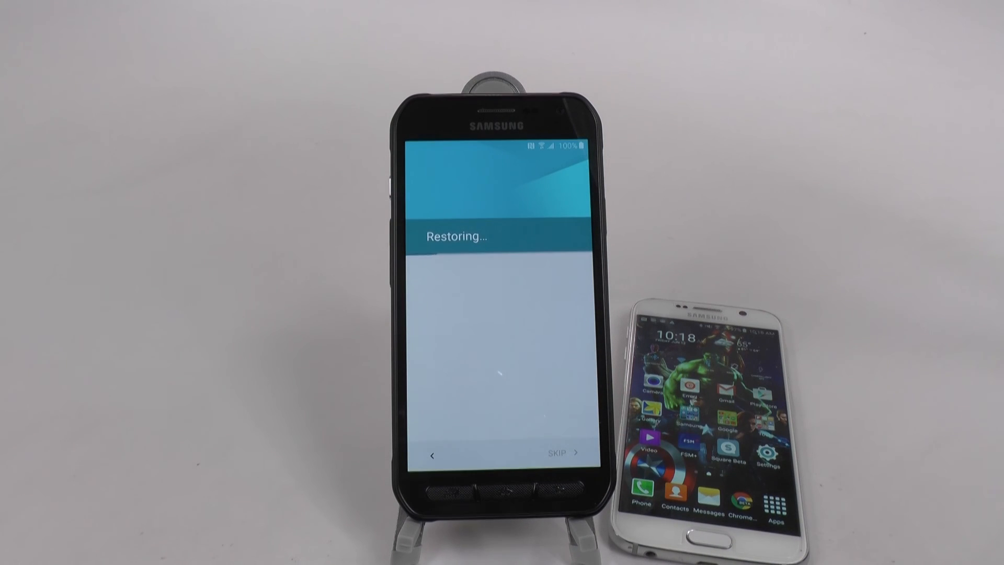